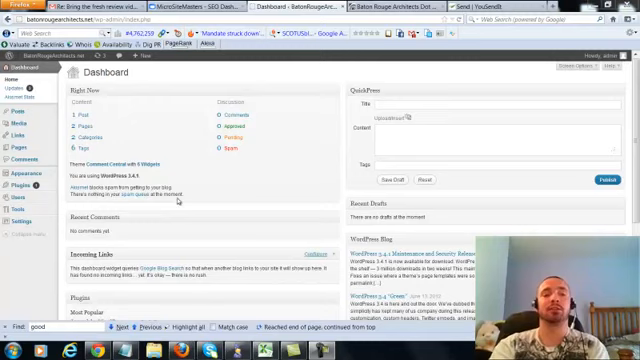
Step: Open the Baton Rouge Architects post from the Posts list for editing
{"action": "left_click", "coordinate": [83, 117]}
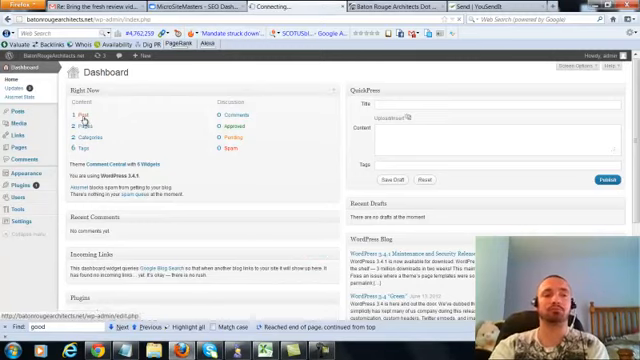
{"action": "left_click", "coordinate": [13, 58]}
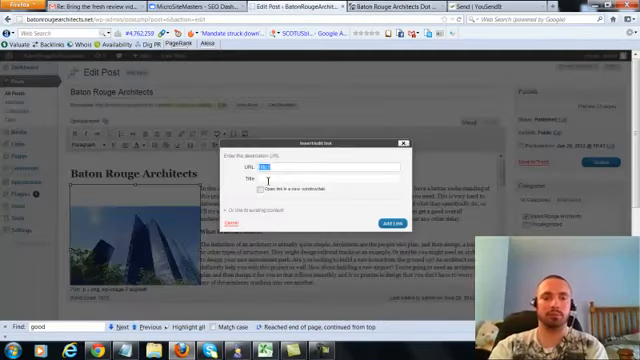
{"action": "type", "text": "http://batonrougearchitects.net/"}
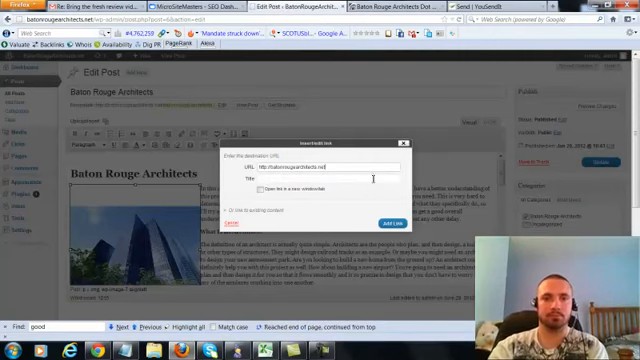
{"action": "type", "text": "Baton Rouge Architects"}
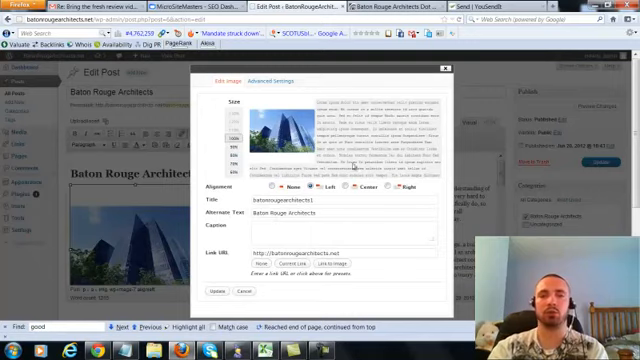
Step: Open the image's Edit Image settings to set alt text 'Baton Rouge Architects'
{"action": "left_click", "coordinate": [222, 290]}
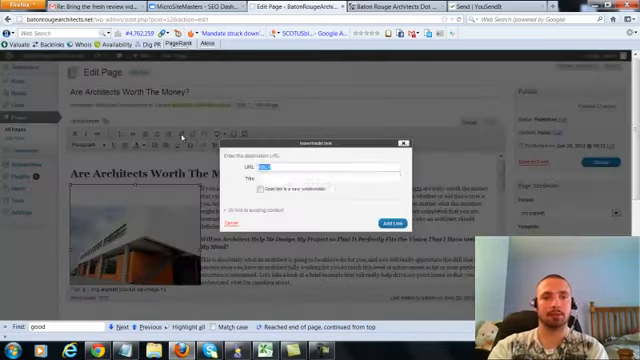
{"action": "type", "text": "http://batonrougearchitects.net"}
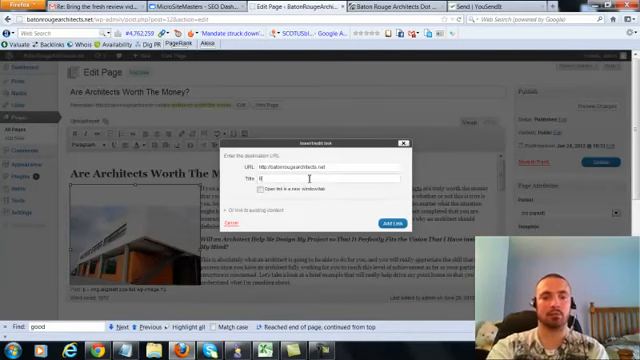
{"action": "type", "text": "Architects in Baton Rouge"}
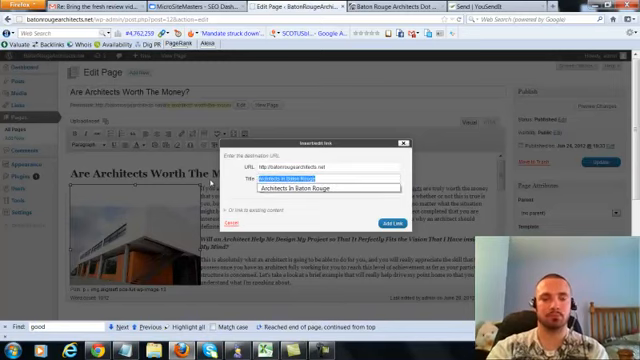
{"action": "type", "text": "Baton Rouge Architects"}
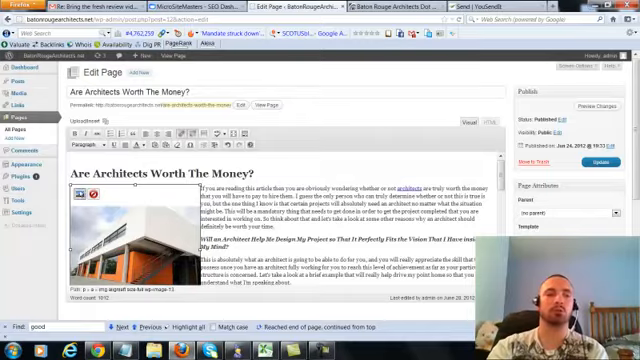
{"action": "left_click", "coordinate": [83, 197]}
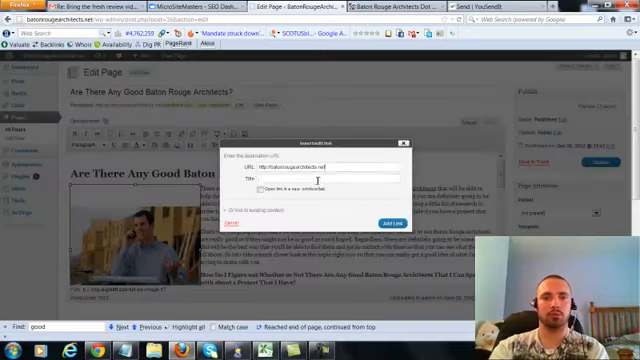
Step: Title the image link 'Architects in Baton Rouge' and update the page
{"action": "type", "text": "Architects in Baton Rouge"}
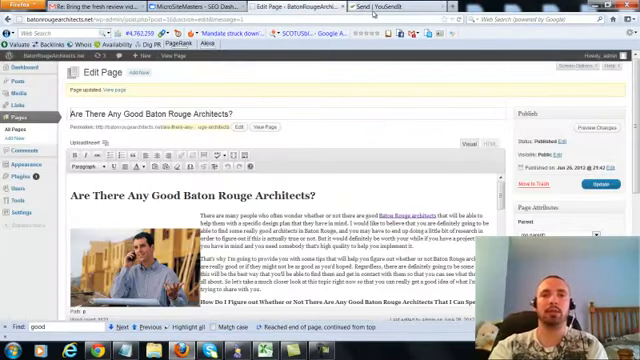
{"action": "mouse_move", "coordinate": [364, 10]}
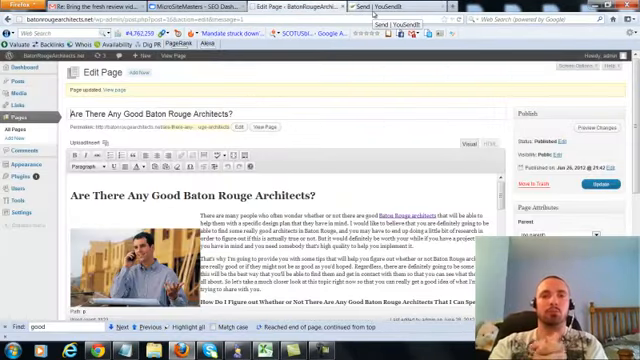